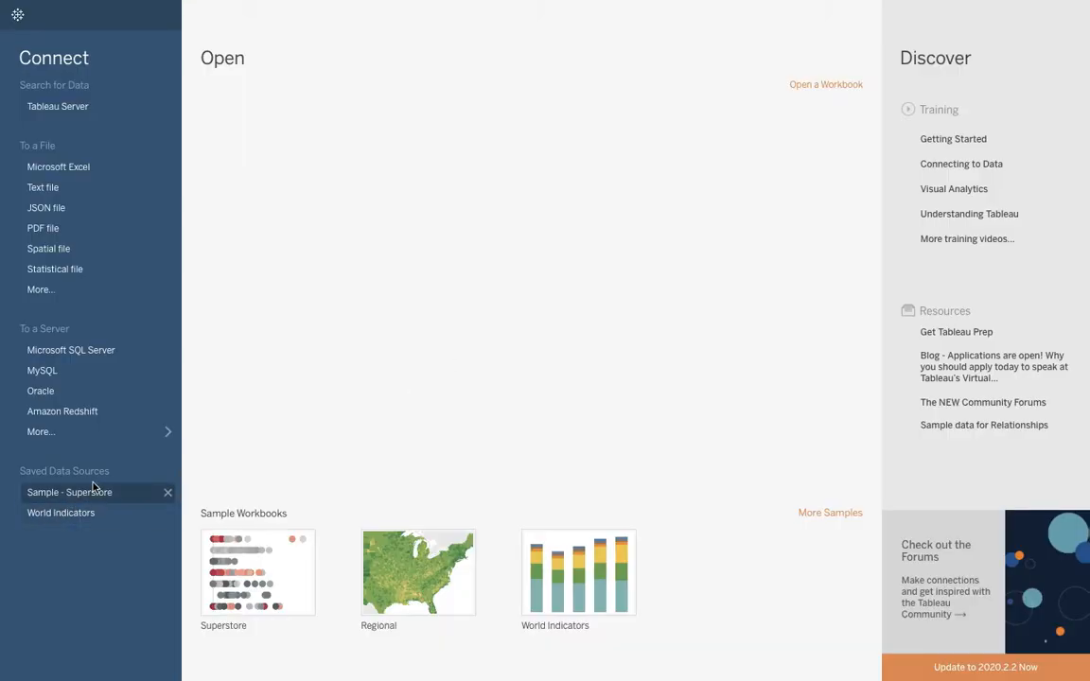
Open the Sample - Superstore saved data source into Sheet 1
{"action": "left_click", "coordinate": [68, 492]}
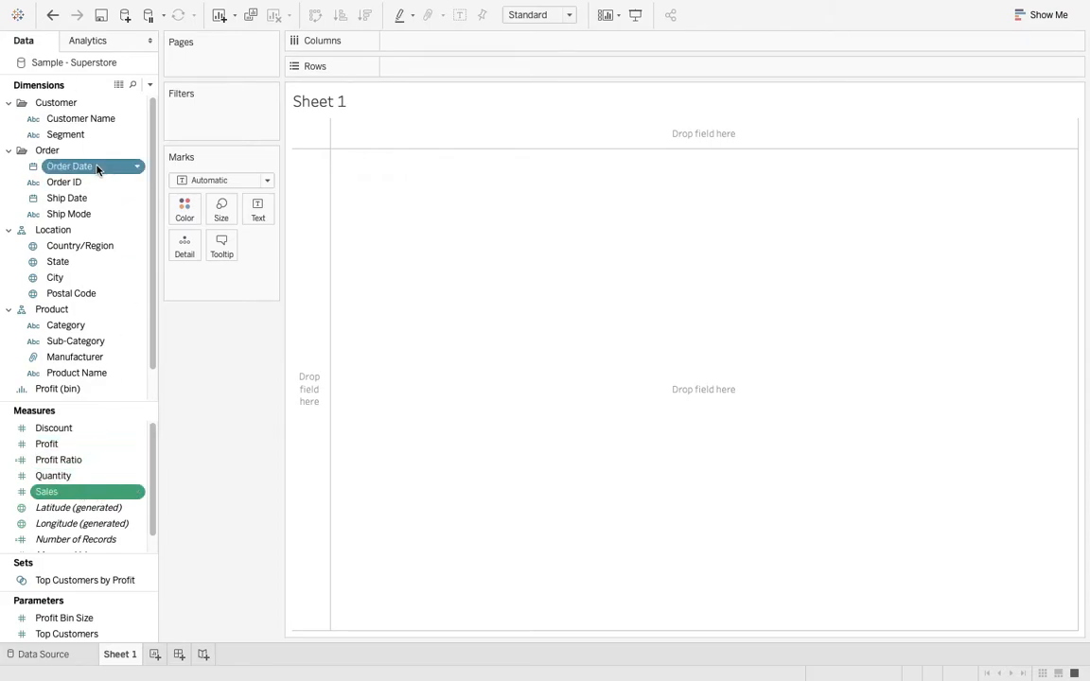
Build a horizontal bar chart of Sales by Order Date, with Category on Rows, Color and Filters
{"action": "left_click", "coordinate": [1049, 15]}
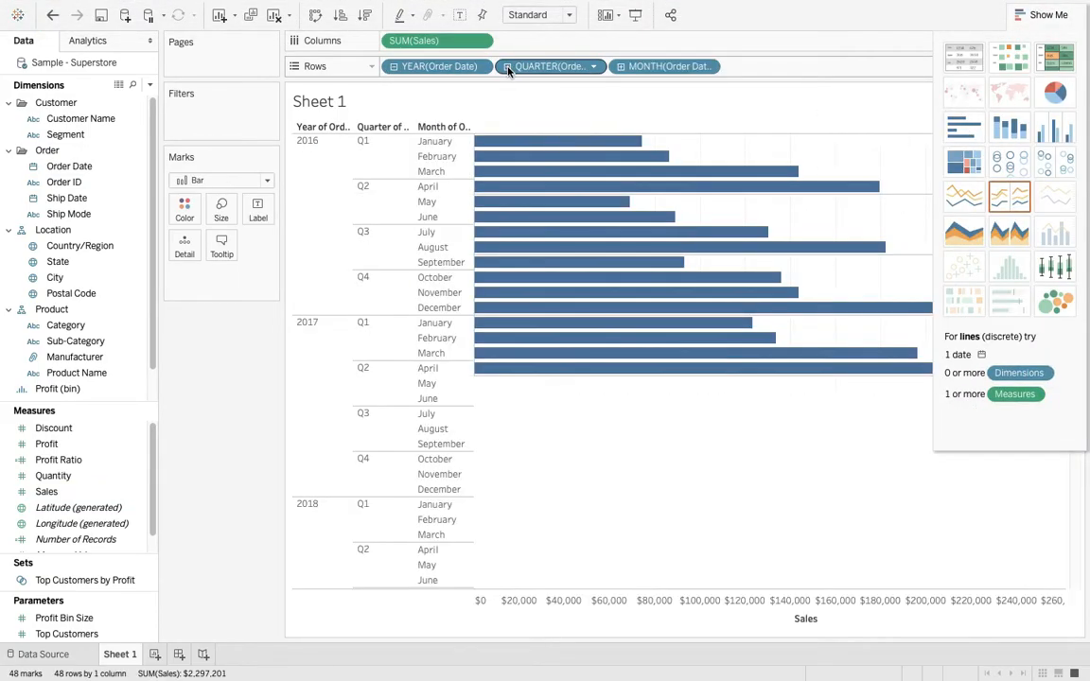
{"action": "left_click", "coordinate": [1049, 16]}
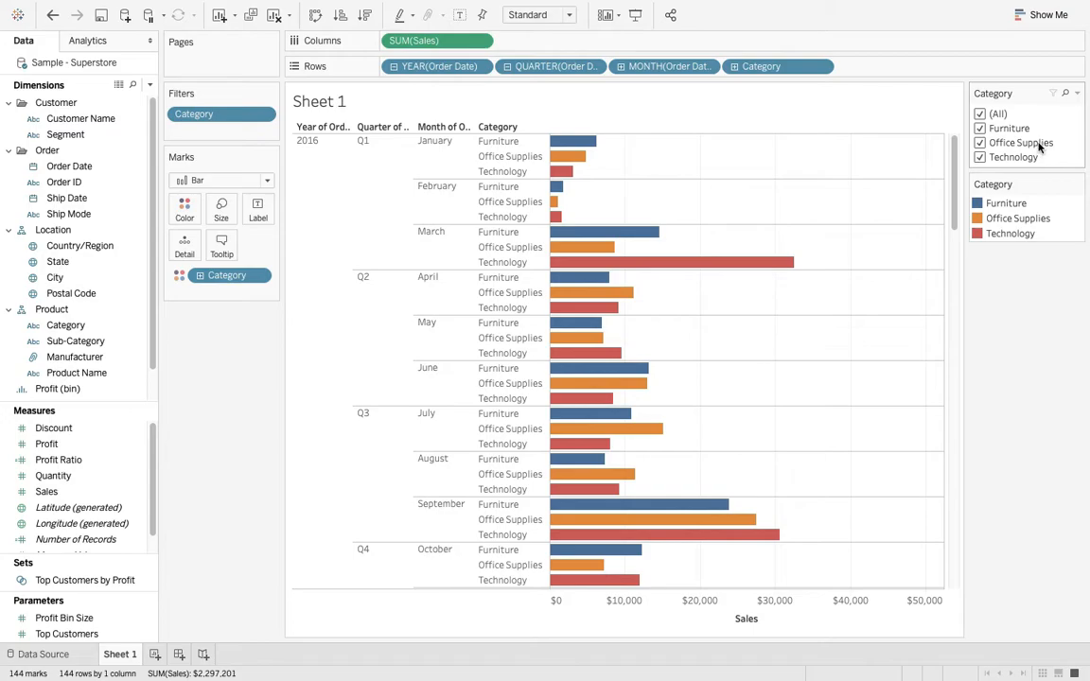
{"action": "mouse_move", "coordinate": [994, 113]}
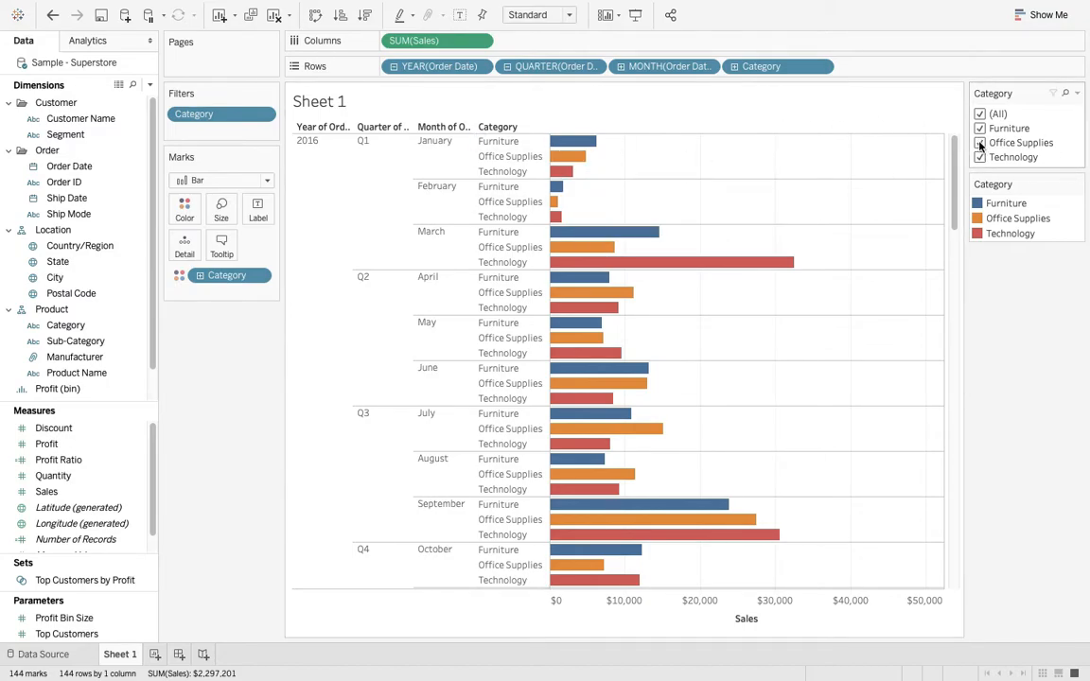
{"action": "left_click", "coordinate": [980, 144]}
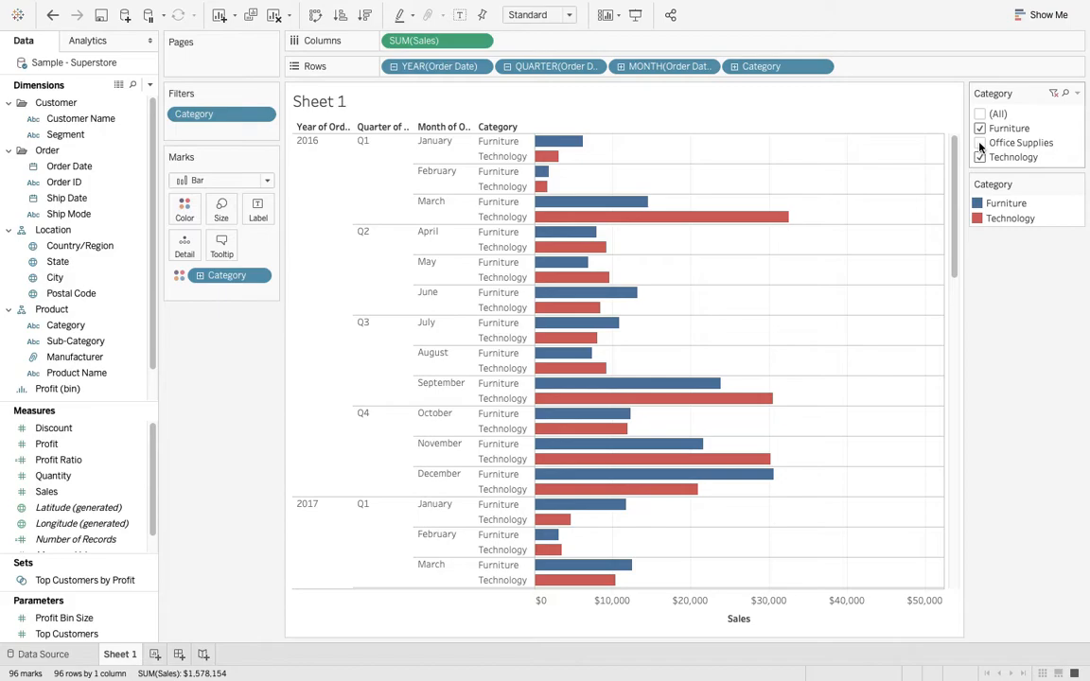
{"action": "left_click", "coordinate": [980, 144]}
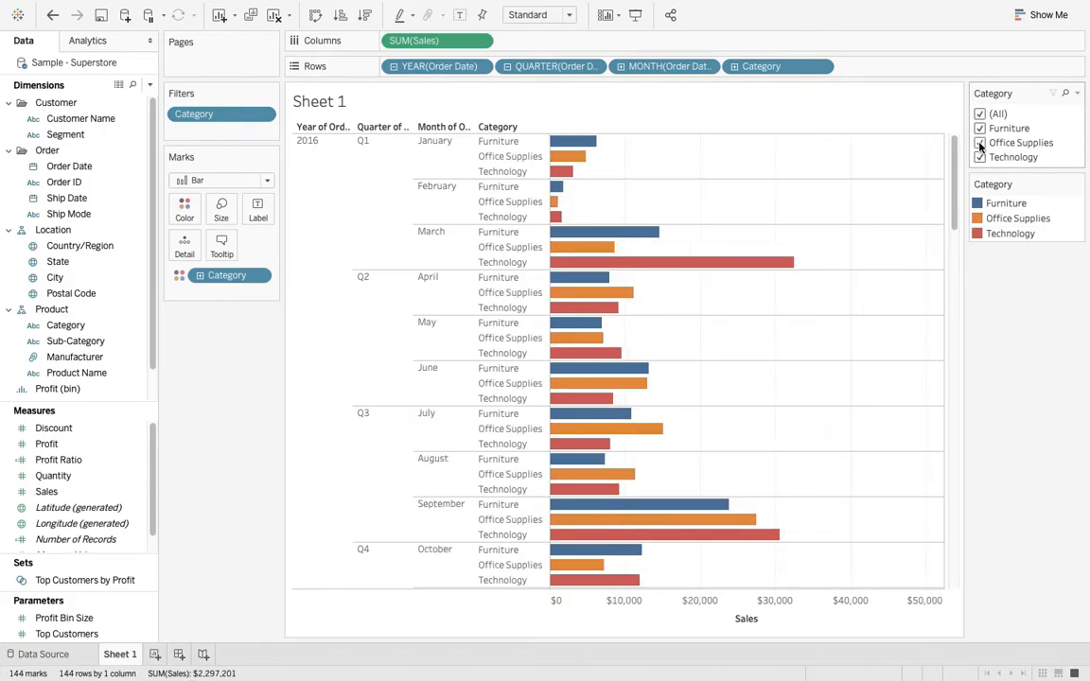
{"action": "left_click", "coordinate": [980, 143]}
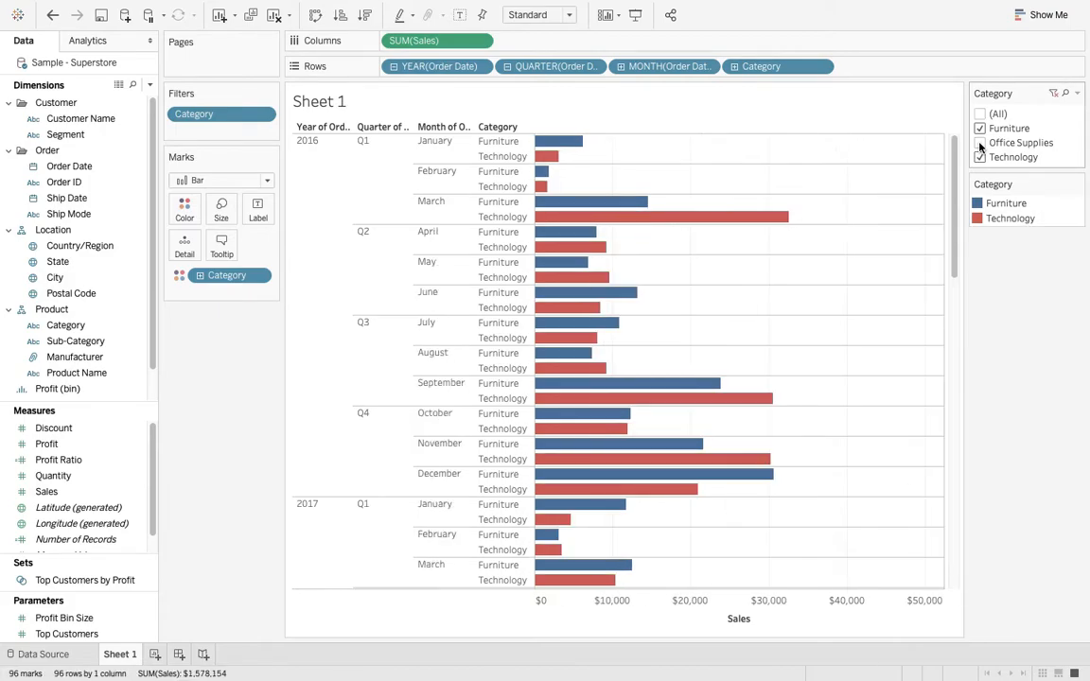
{"action": "left_click", "coordinate": [980, 157]}
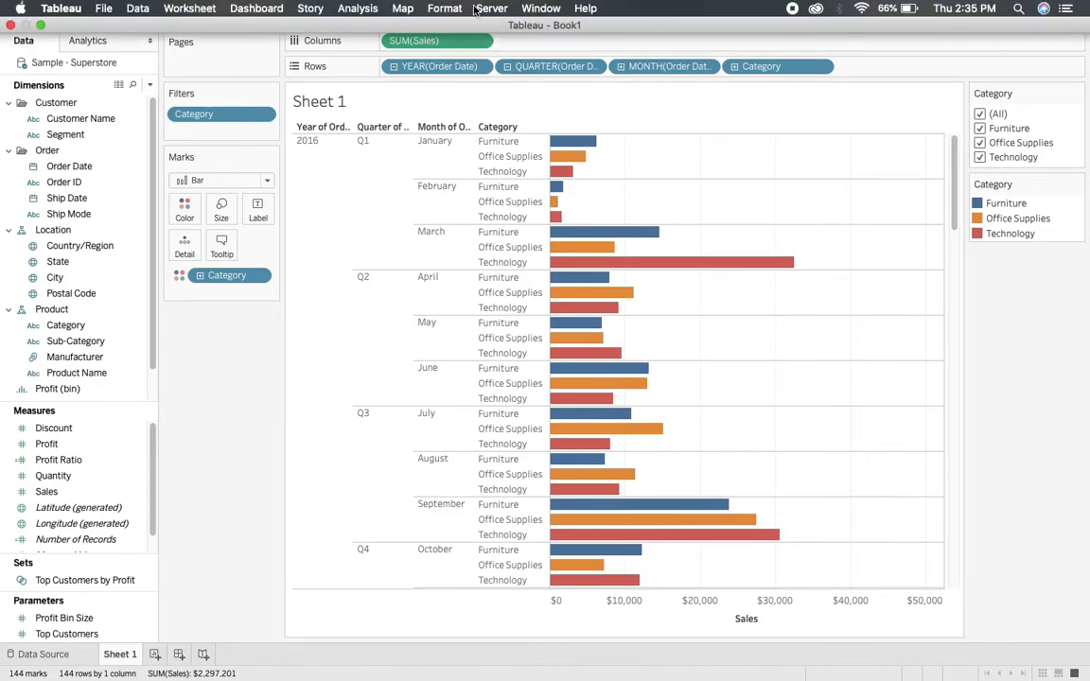
Turn Sheet 1's animation On via Format > Animations with a 2.00-second Very Slow duration
{"action": "left_click", "coordinate": [443, 7]}
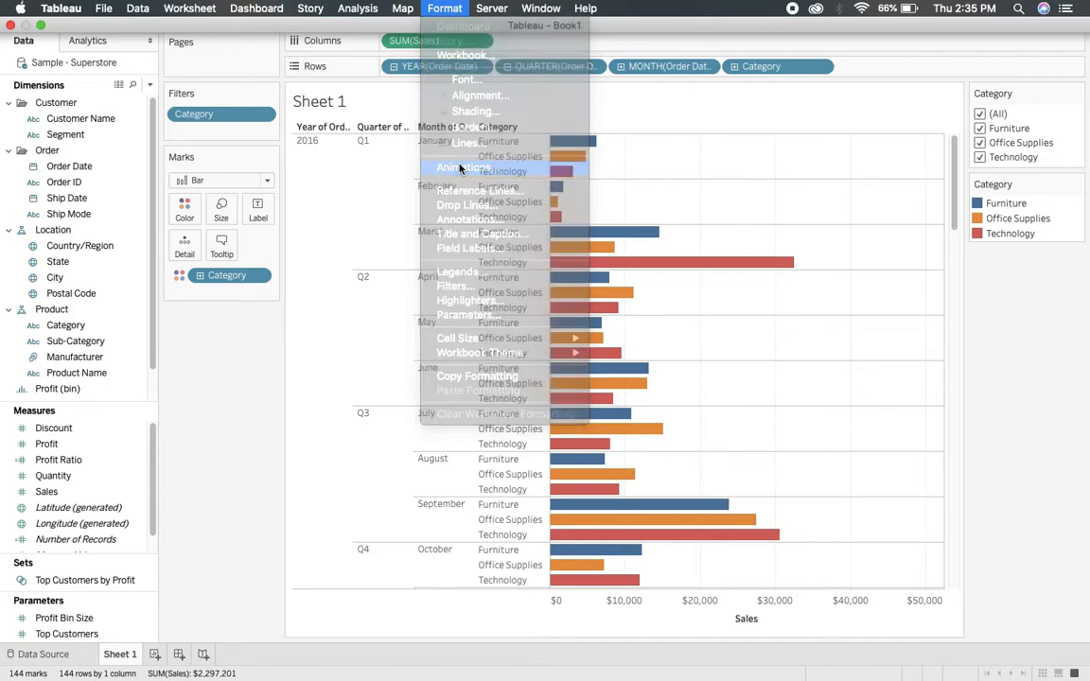
{"action": "left_click", "coordinate": [461, 167]}
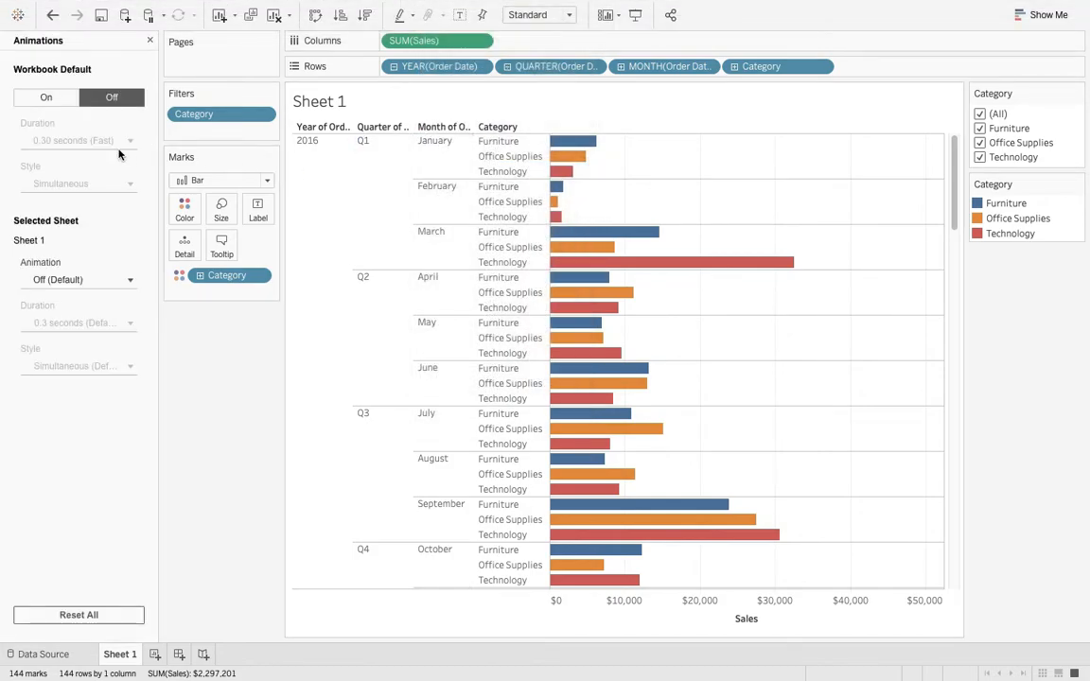
{"action": "mouse_move", "coordinate": [116, 174]}
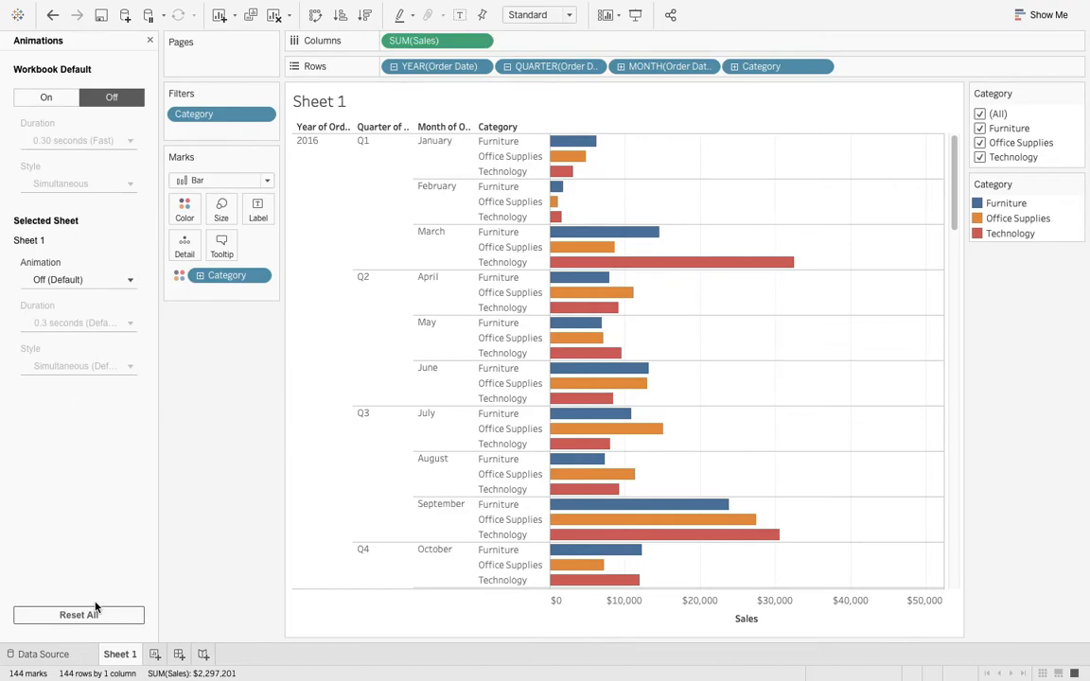
{"action": "left_click", "coordinate": [79, 280]}
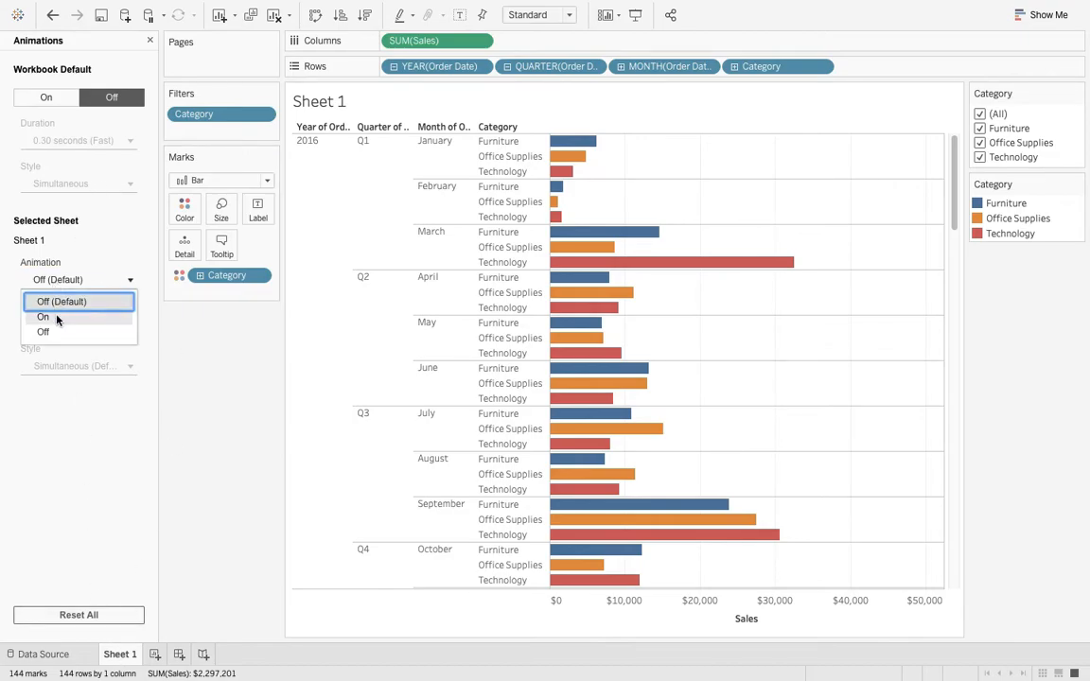
{"action": "left_click", "coordinate": [42, 318]}
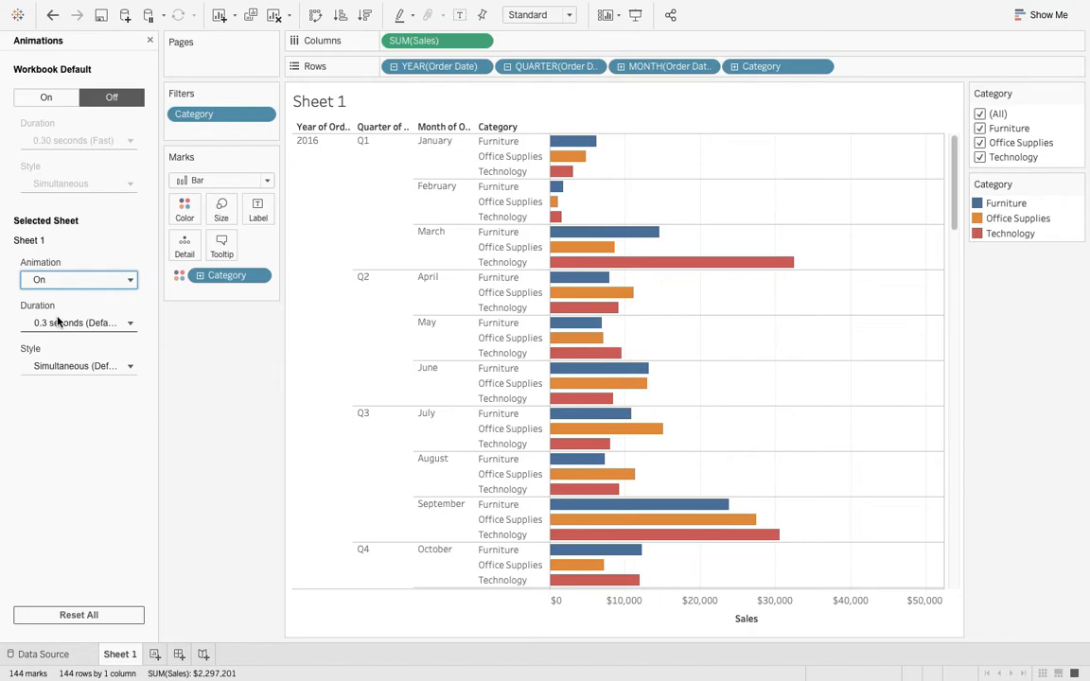
{"action": "mouse_move", "coordinate": [72, 335]}
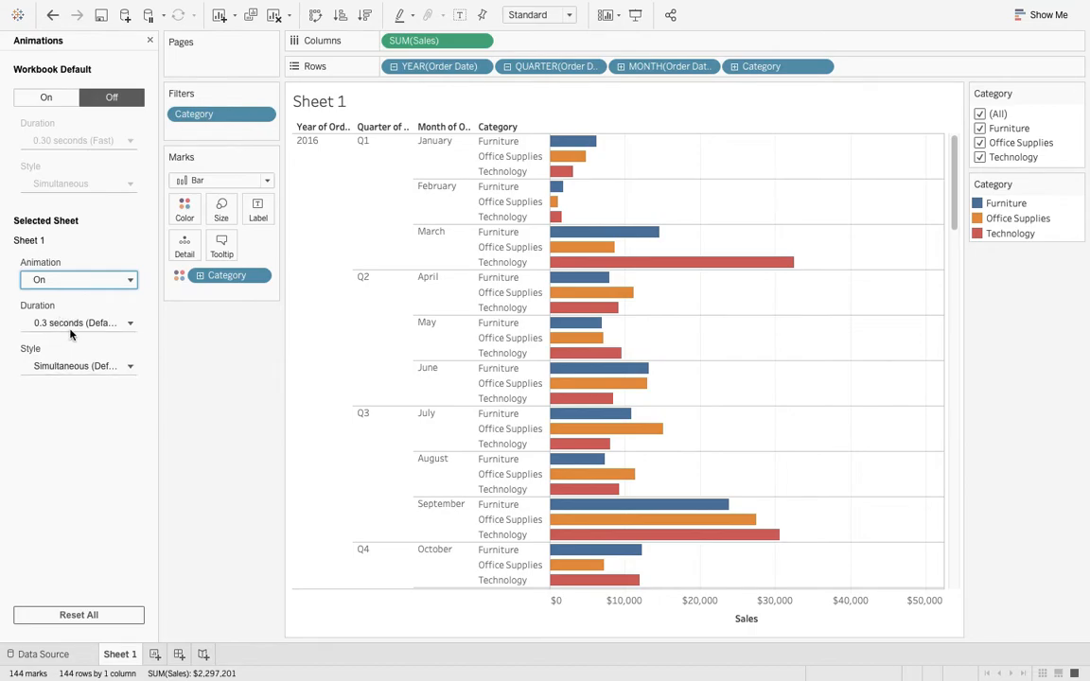
{"action": "left_click", "coordinate": [80, 322]}
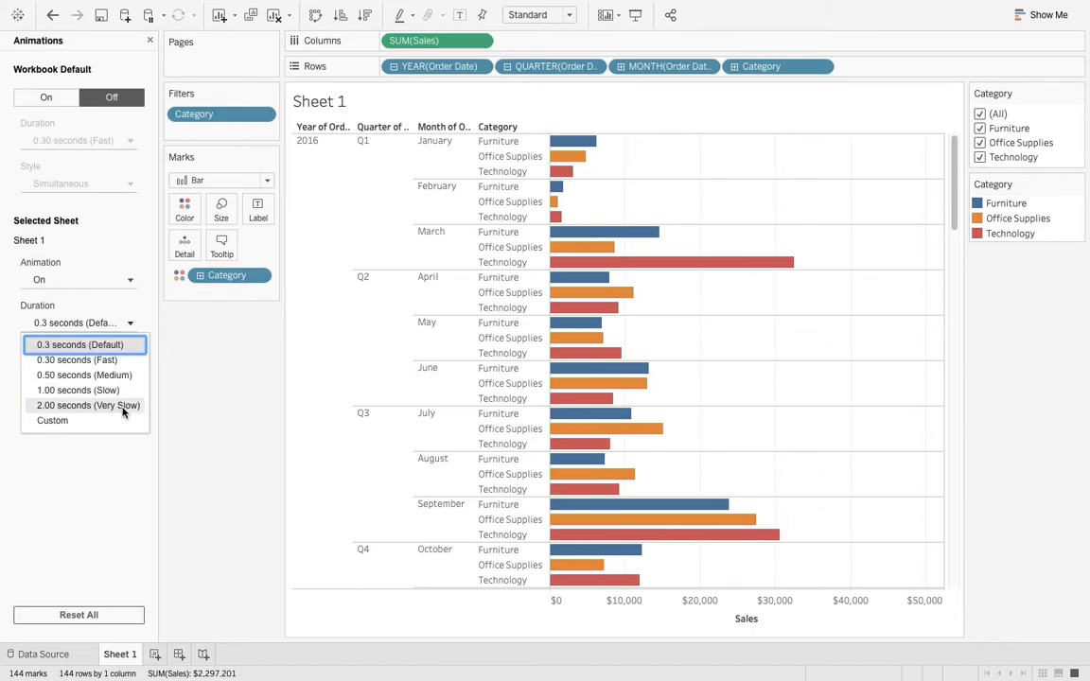
{"action": "left_click", "coordinate": [87, 405]}
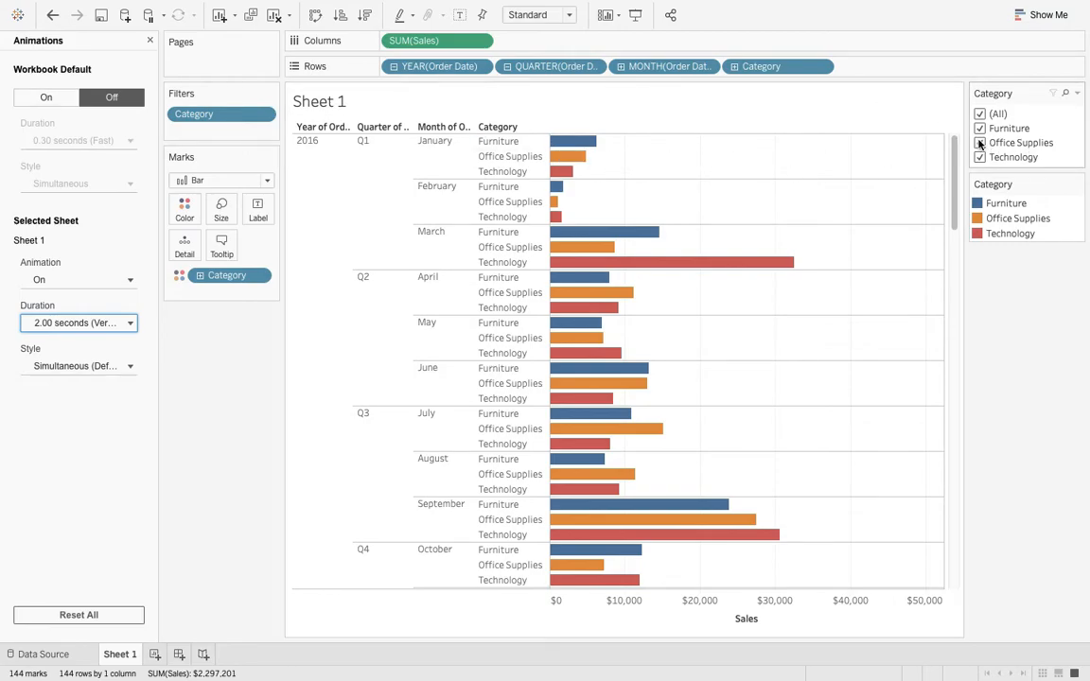
{"action": "left_click", "coordinate": [980, 143]}
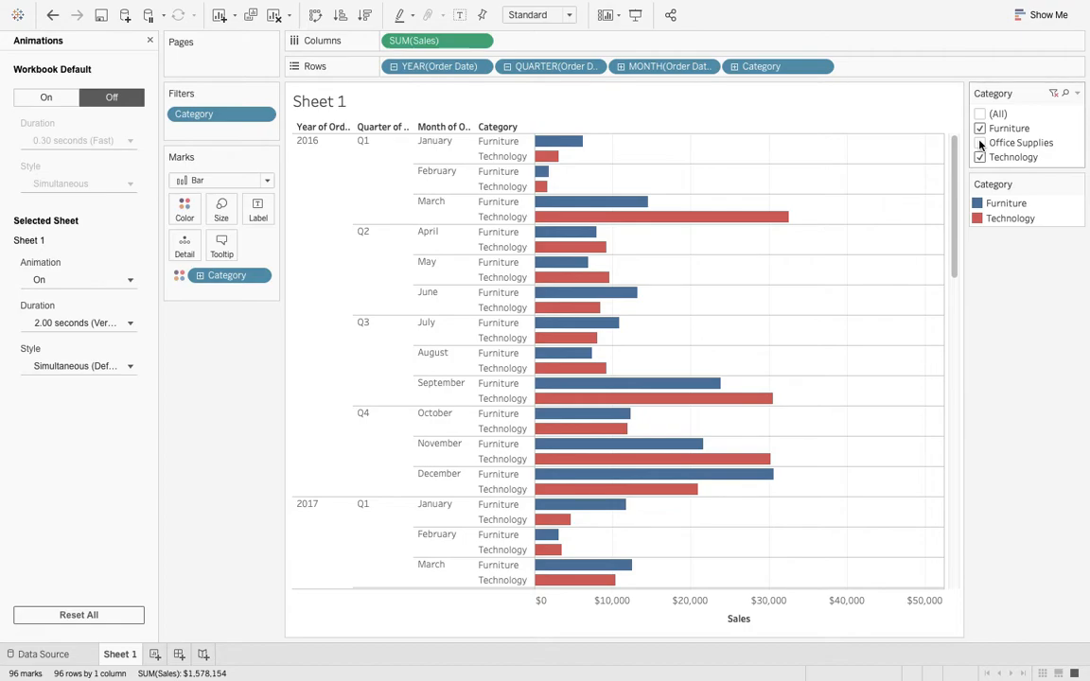
{"action": "left_click", "coordinate": [981, 144]}
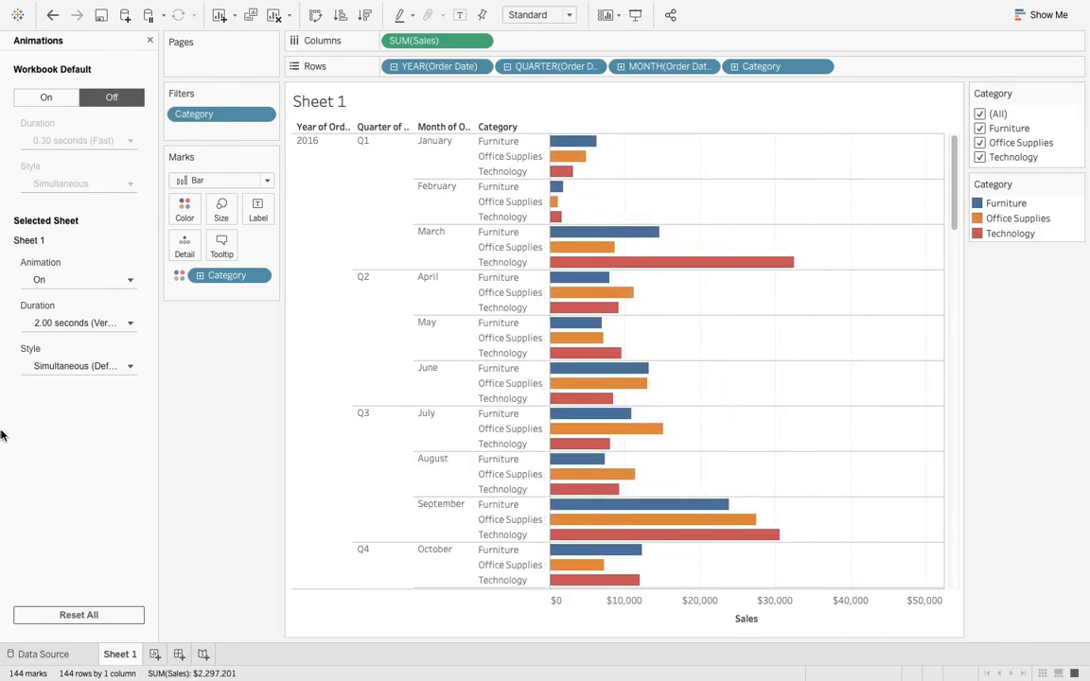
{"action": "mouse_move", "coordinate": [66, 386]}
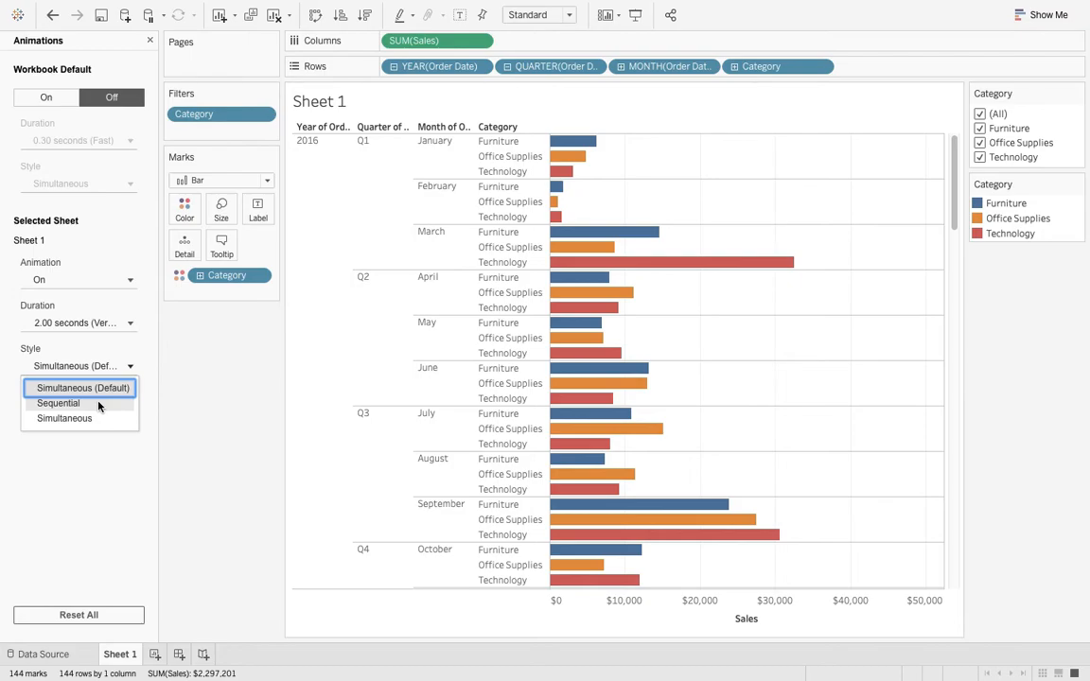
Set the animation style to Sequential and uncheck Office Supplies in the Category filter
{"action": "left_click", "coordinate": [57, 403]}
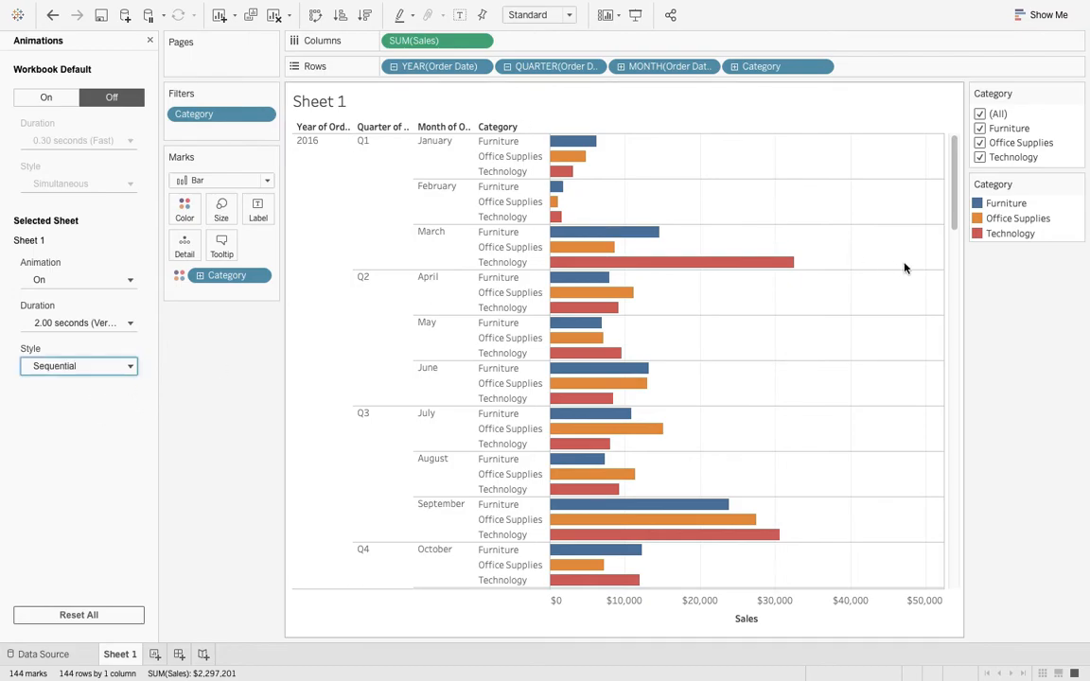
{"action": "left_click", "coordinate": [981, 144]}
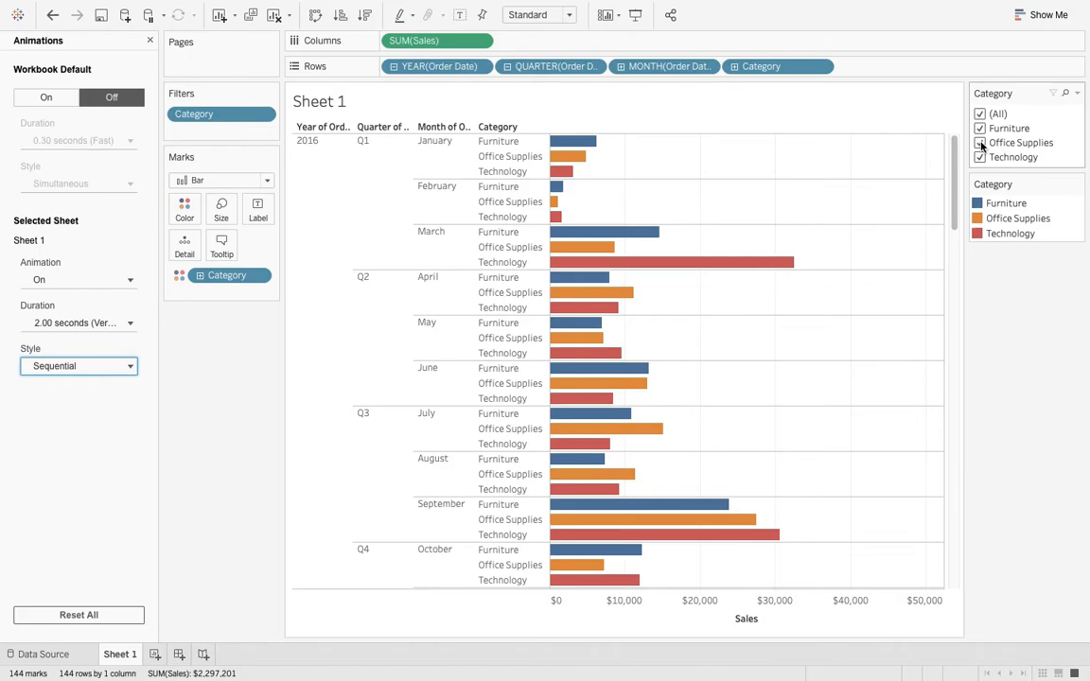
{"action": "left_click", "coordinate": [980, 144]}
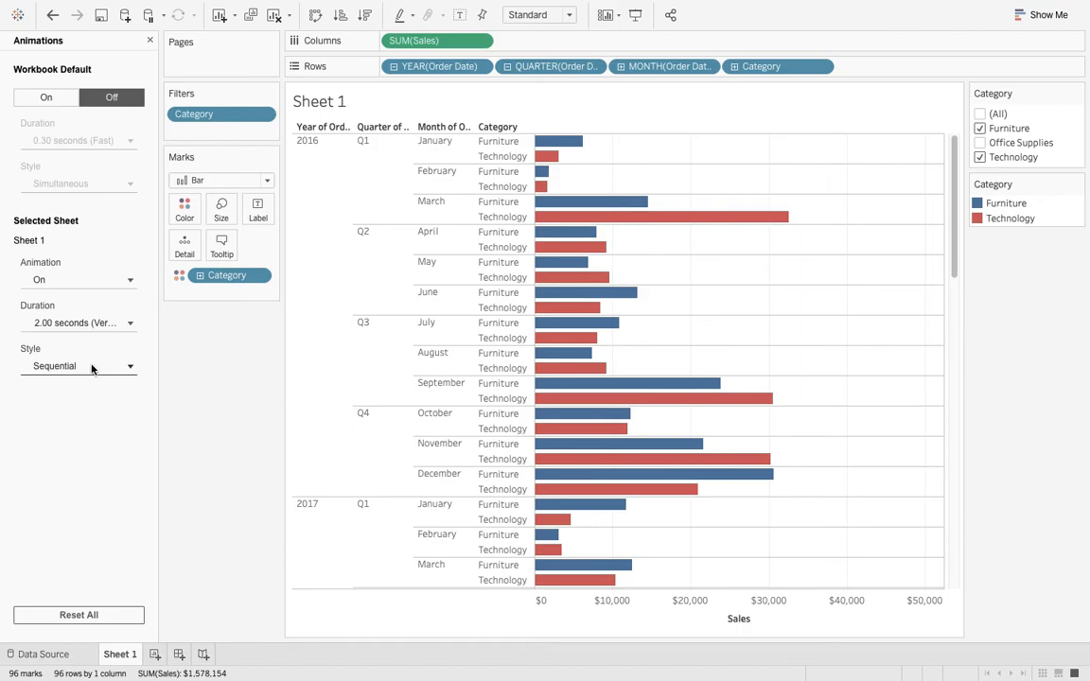
Set the style back to Simultaneous at 1.00 seconds (Slow) and recheck Office Supplies
{"action": "left_click", "coordinate": [80, 367]}
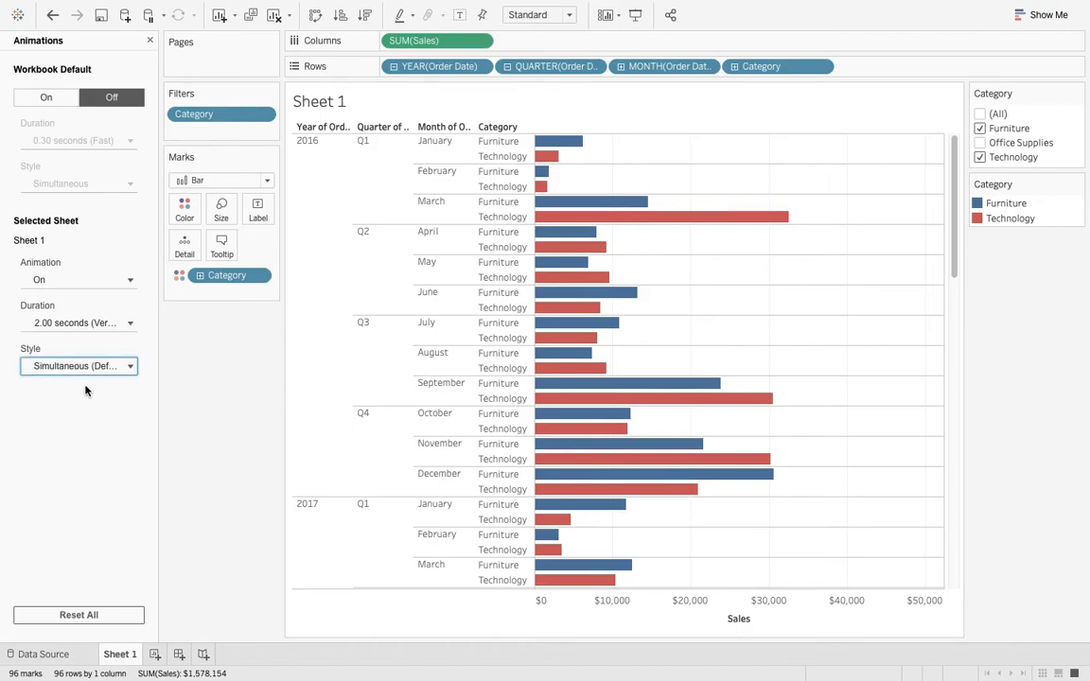
{"action": "left_click", "coordinate": [83, 321]}
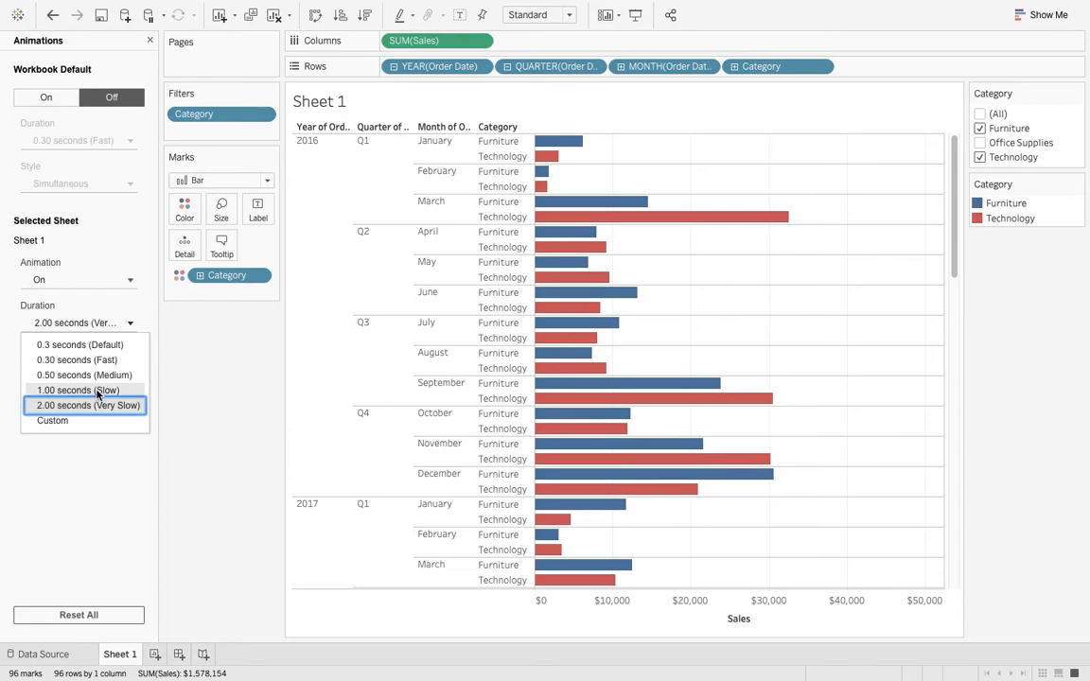
{"action": "left_click", "coordinate": [77, 390]}
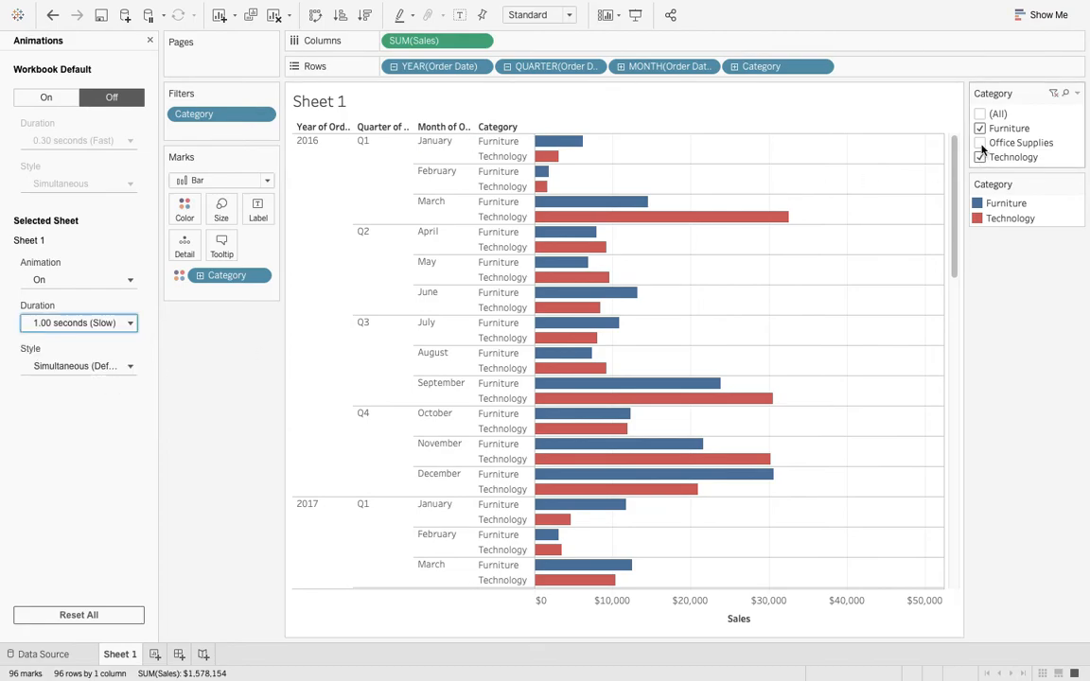
{"action": "left_click", "coordinate": [980, 144]}
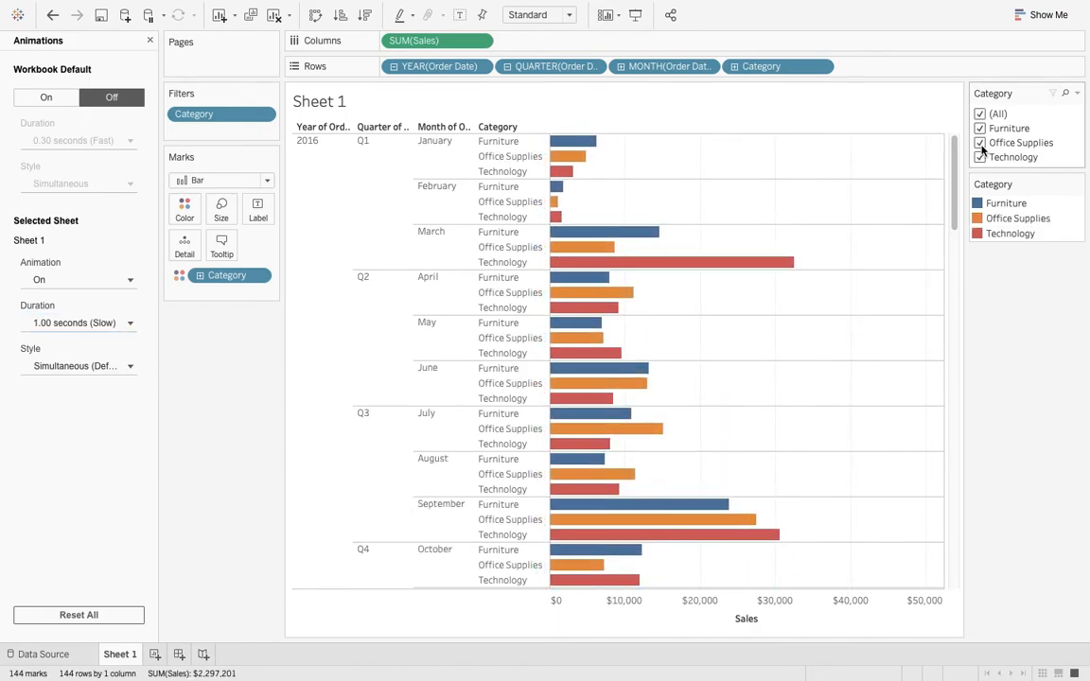